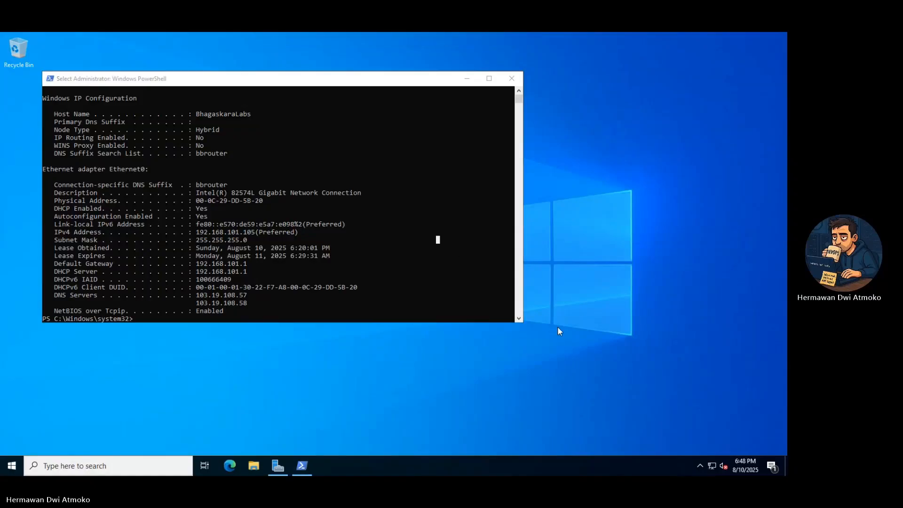
mouse_move(550, 327)
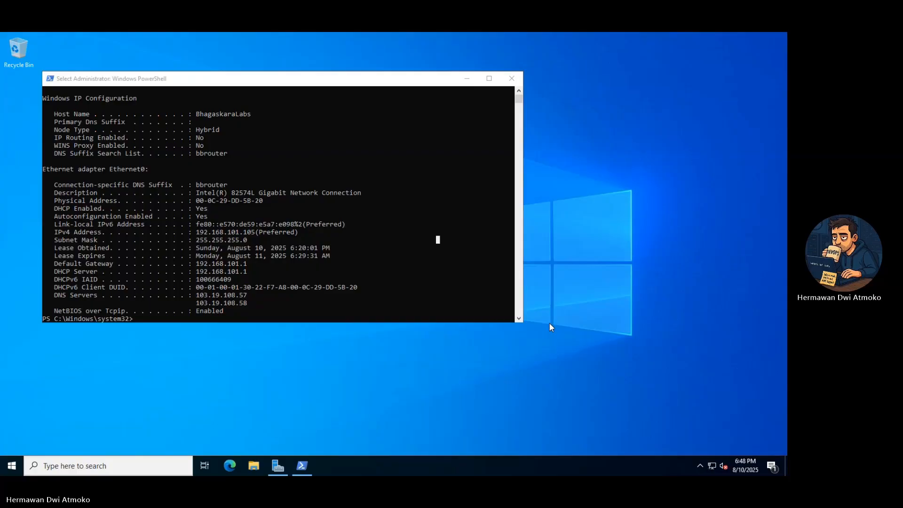
mouse_move(554, 322)
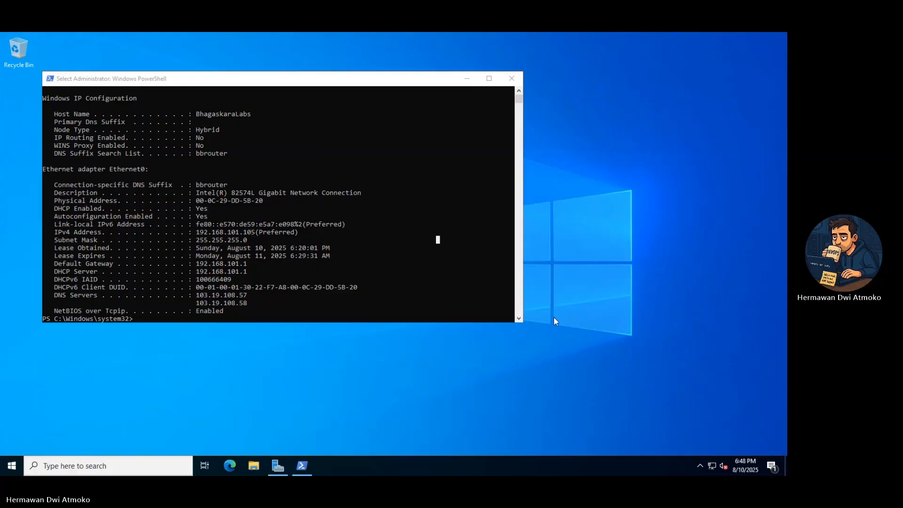
mouse_move(252, 235)
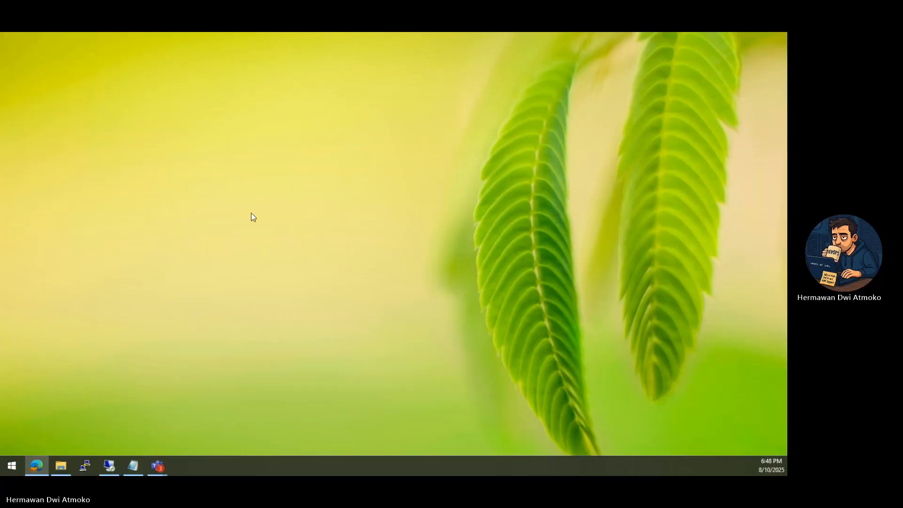
- Launch PowerShell as administrator and run tnc 192.168.101.105 -p 3389
click(11, 465)
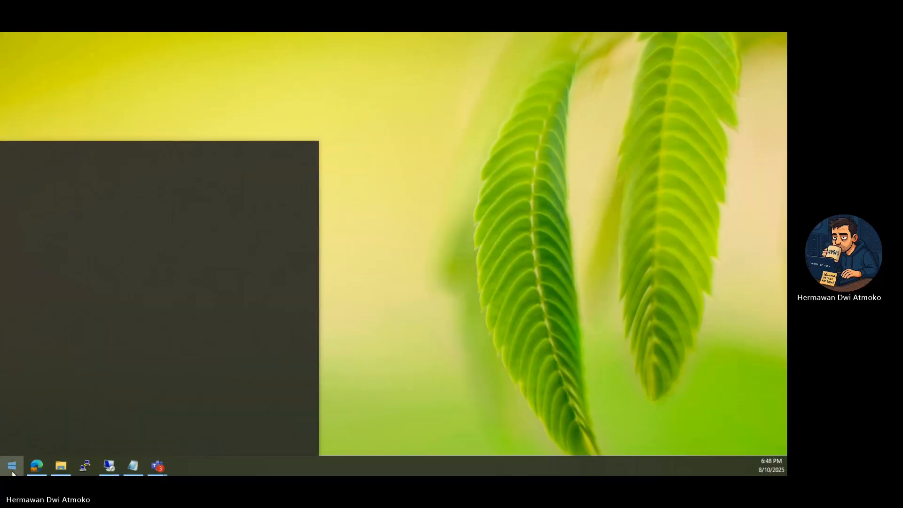
click(10, 466)
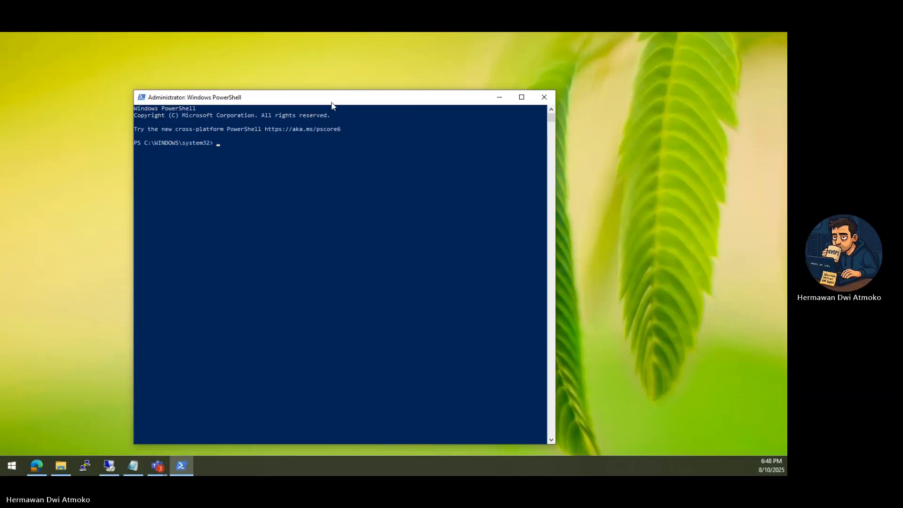
text(tnc)
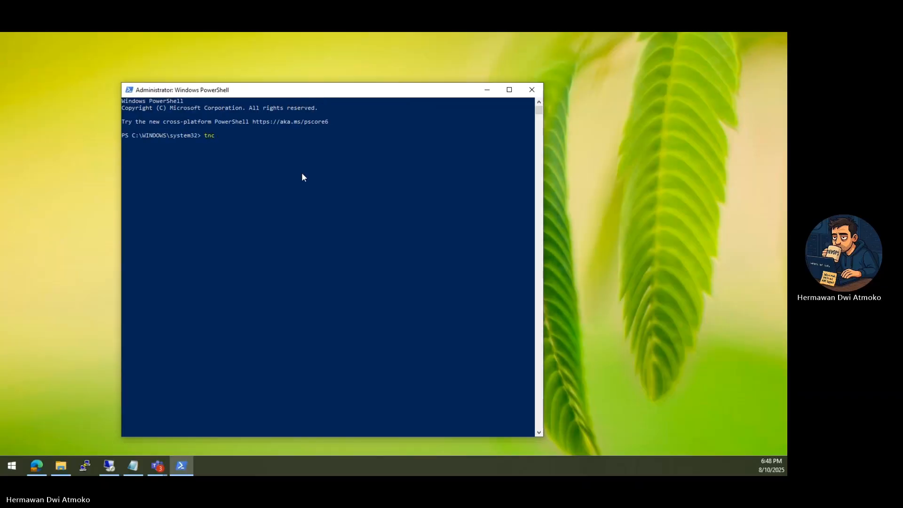
text(192.168.10)
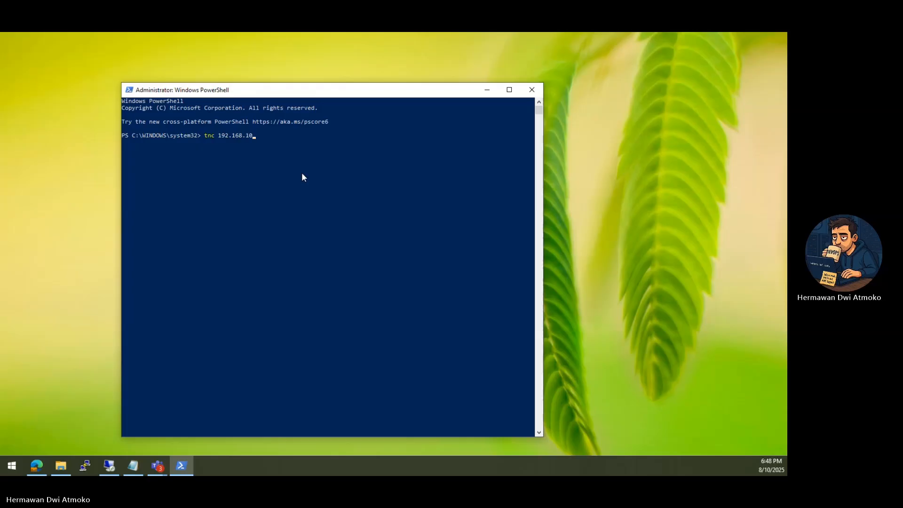
text(1.105 -p)
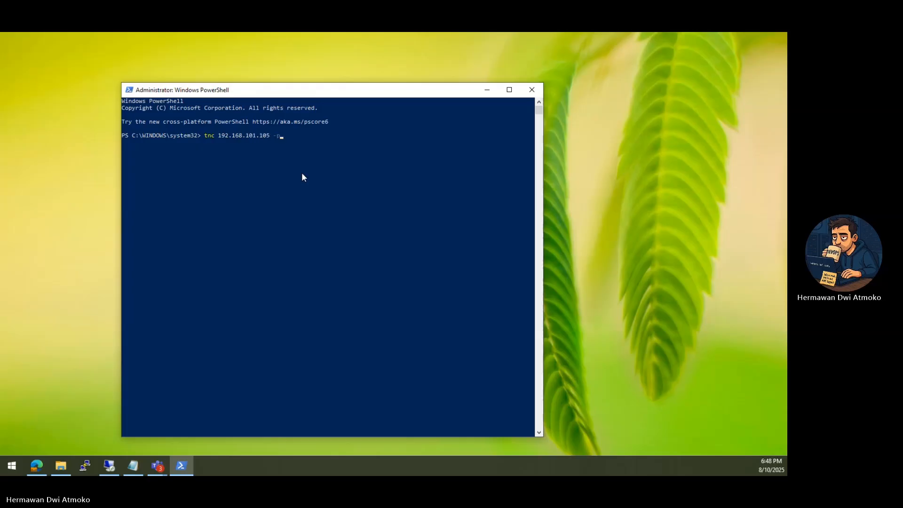
text(3389)
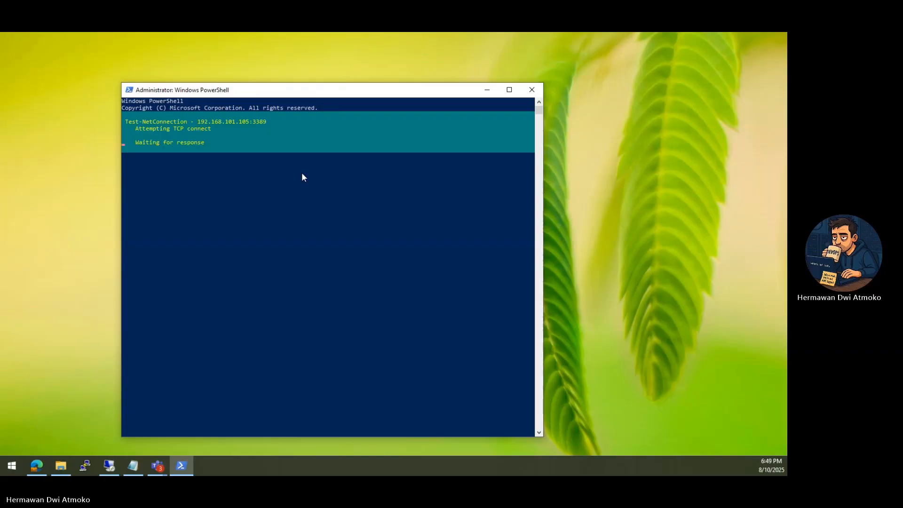
mouse_move(8, 118)
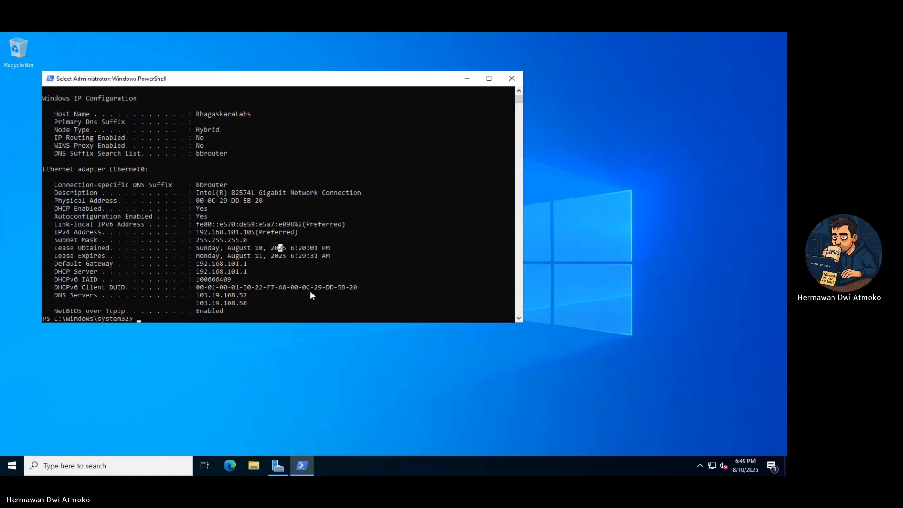
- Clear the console, then bring up the Notepad notes of portproxy and firewall commands
text(clear)
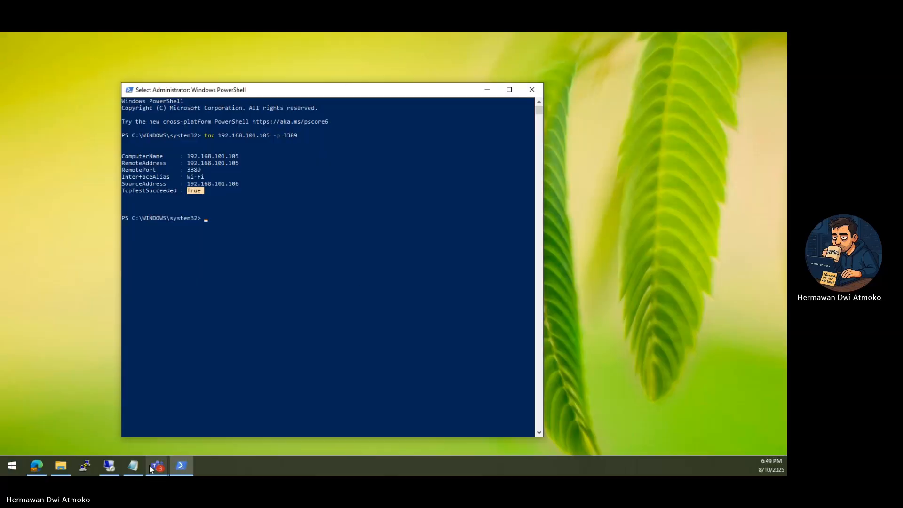
click(132, 465)
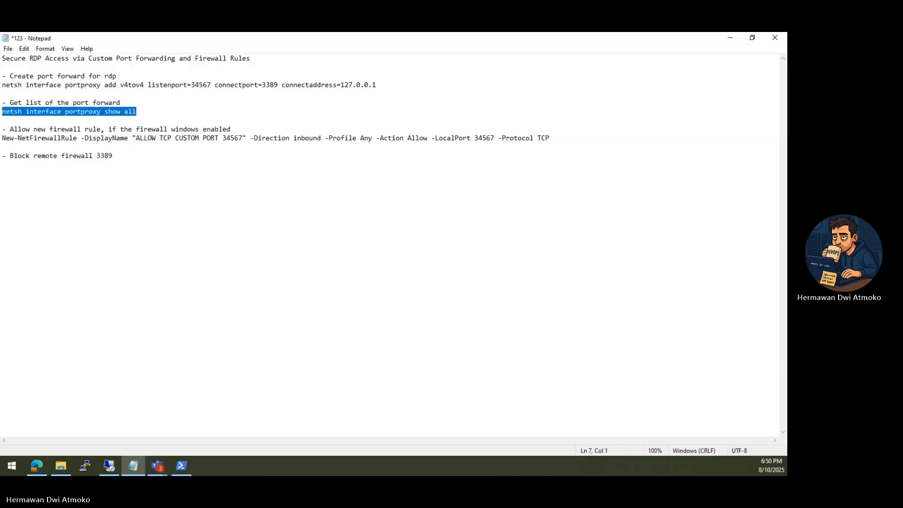
- Paste and run netsh portproxy commands forwarding port 34567 to 127.0.0.1:3389
right_click(69, 112)
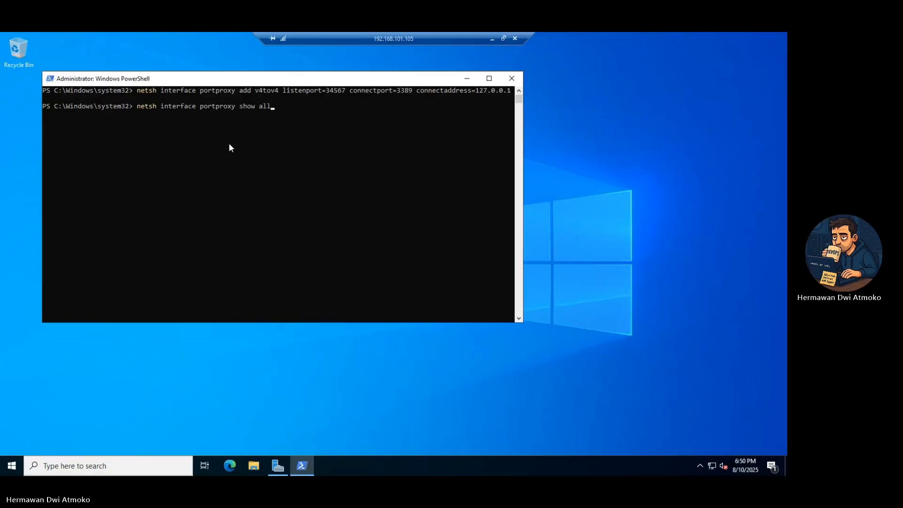
key(enter)
text(New-NetFirewallRule -DisplayName "ALLOW TCP CUSTOM PORT 34567" -Direction inbound -Profile Any -Action Allow -LocalPort 34567 -Protocol TCP)
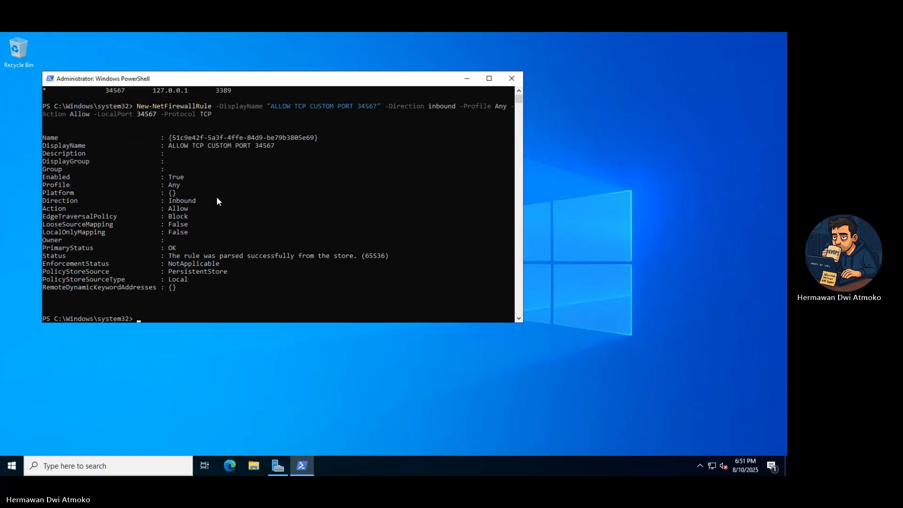
mouse_move(140, 201)
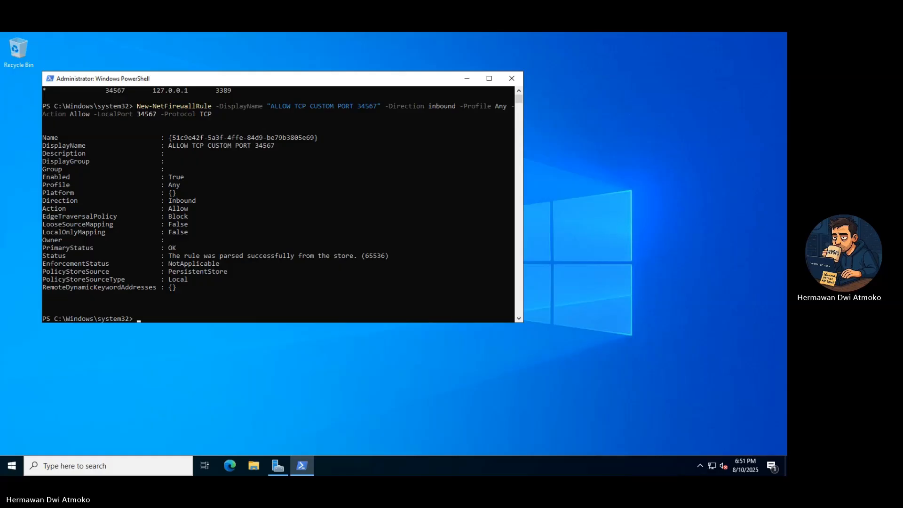
- Open the firewall console and show actions for Remote Desktop - User Mode (TCP-In)
click(11, 465)
text(firewall)
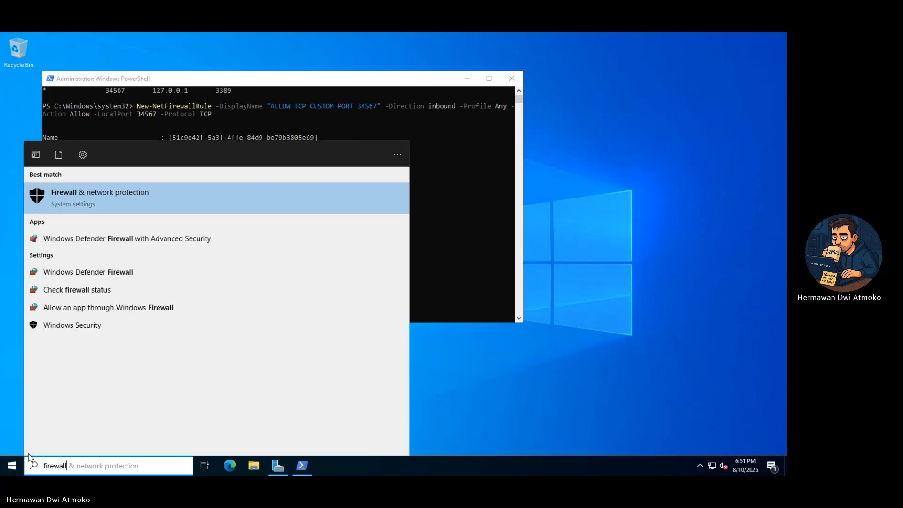
mouse_move(166, 317)
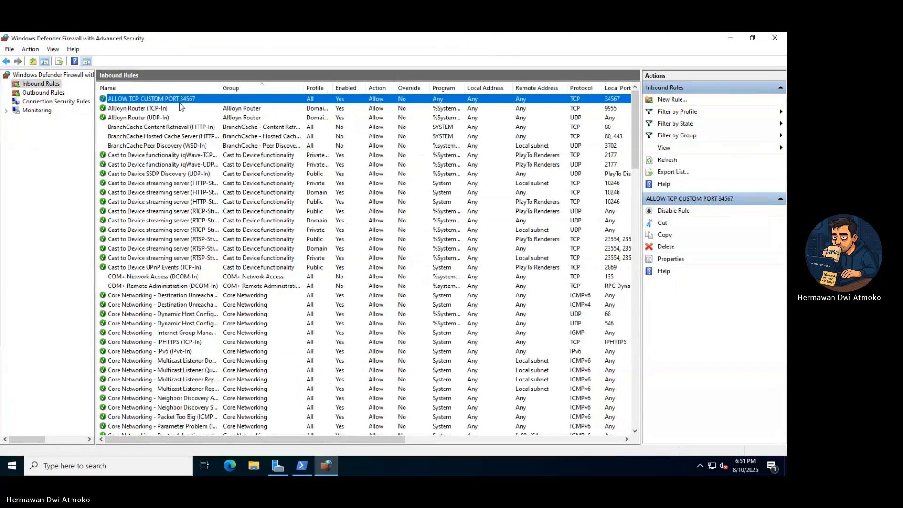
scroll(down, 3)
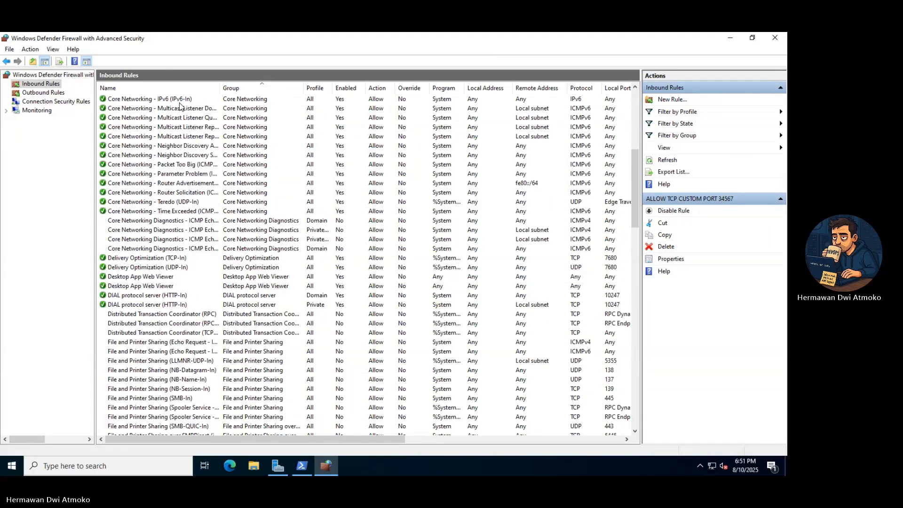
scroll(down, 3)
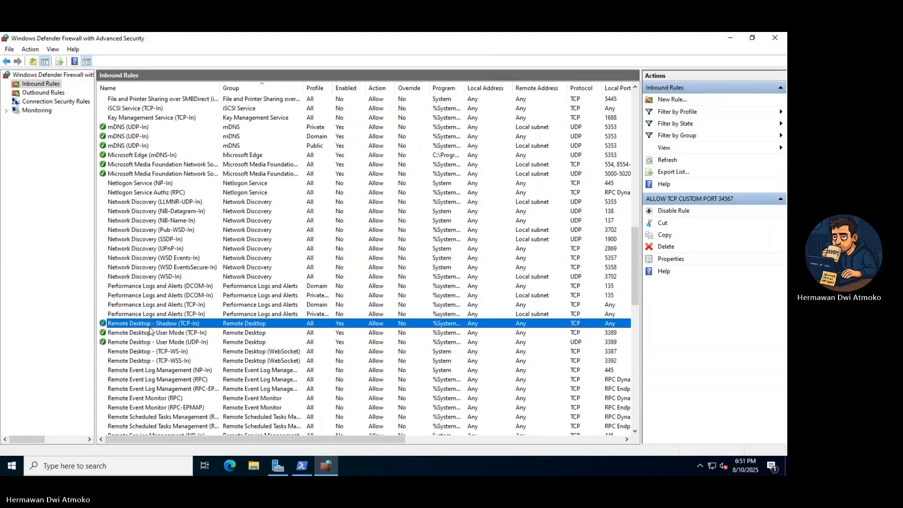
right_click(152, 323)
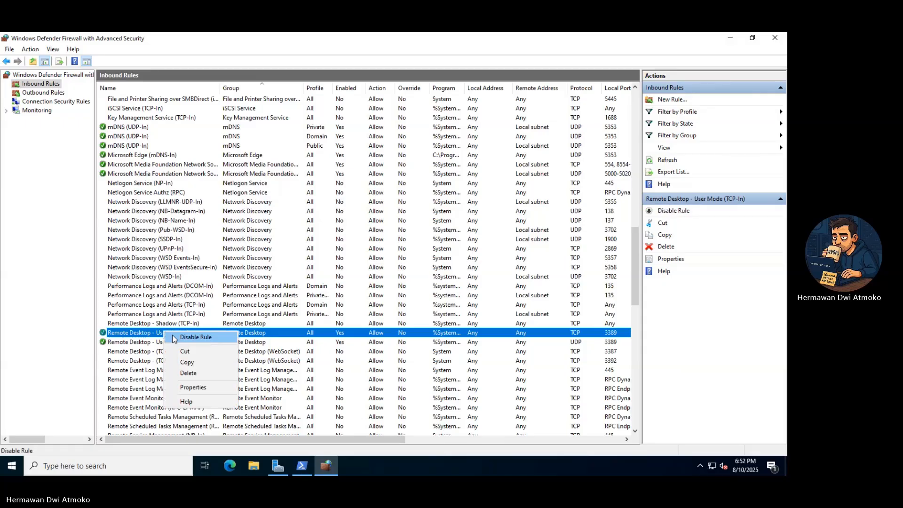
- Disable the Remote Desktop - User Mode (TCP-In) inbound rule
click(195, 336)
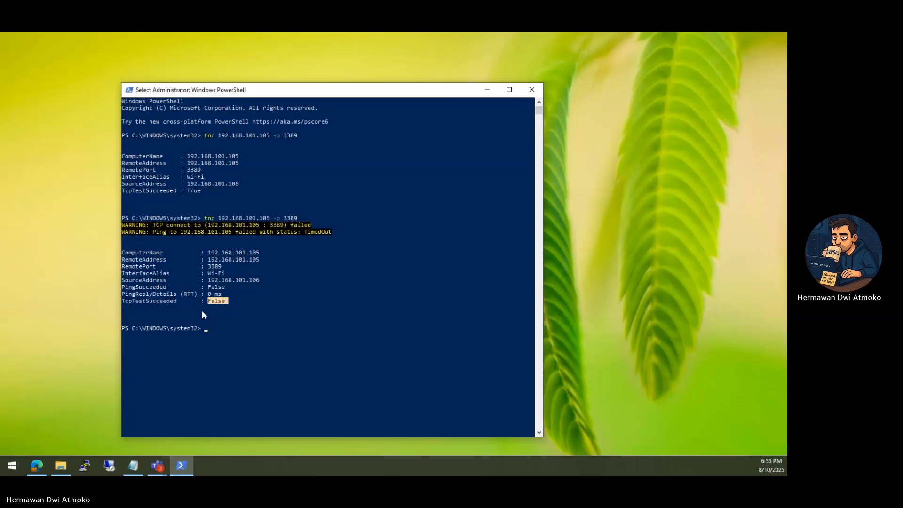
- Test port 34567 on 192.168.101.105, then connect Remote Desktop to 192.168.101.105:34567
text(tnc 192.168.101.105 -p 33)
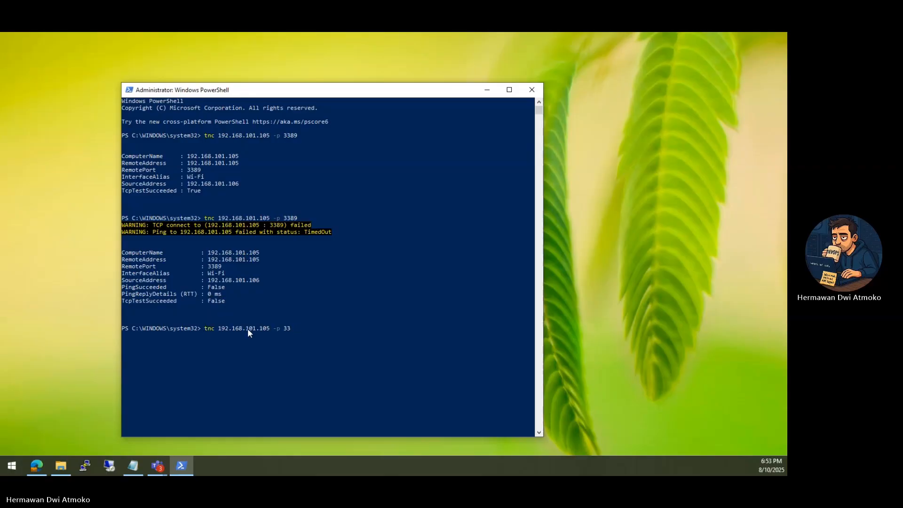
text(4567)
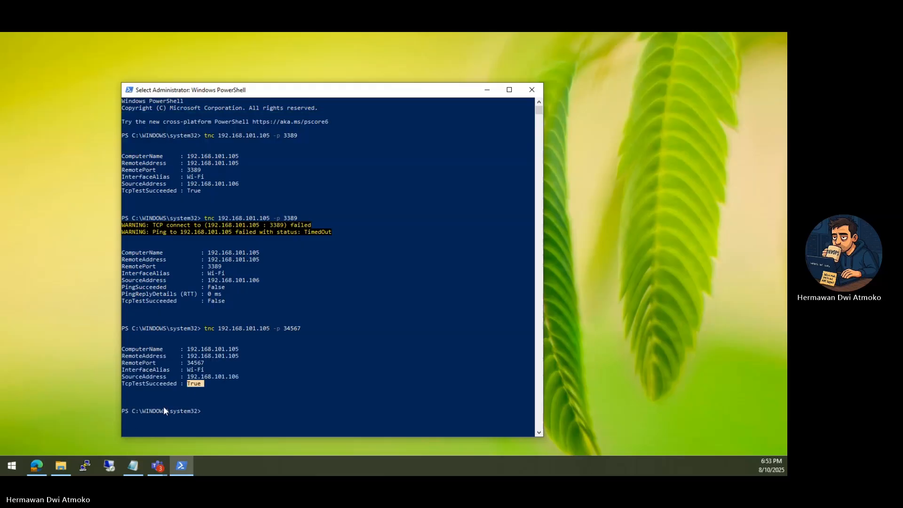
click(108, 465)
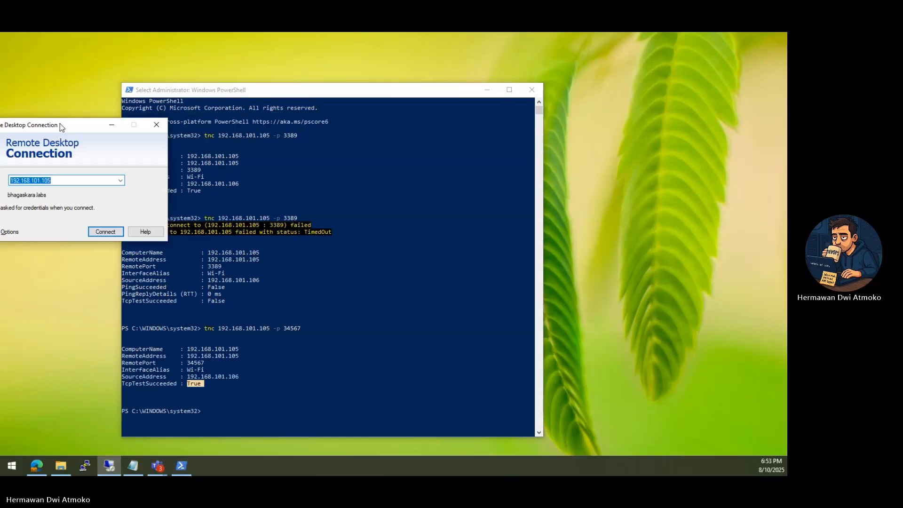
click(105, 232)
text(:34567)
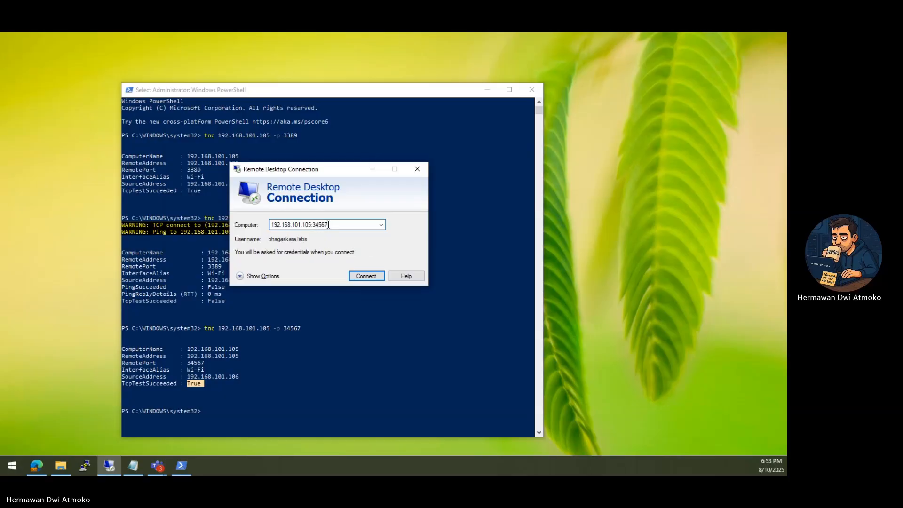
click(366, 275)
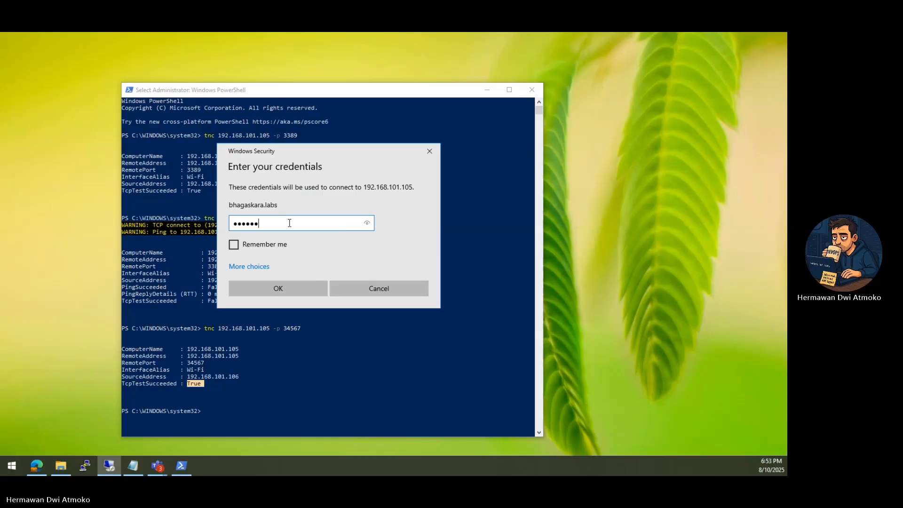
click(277, 288)
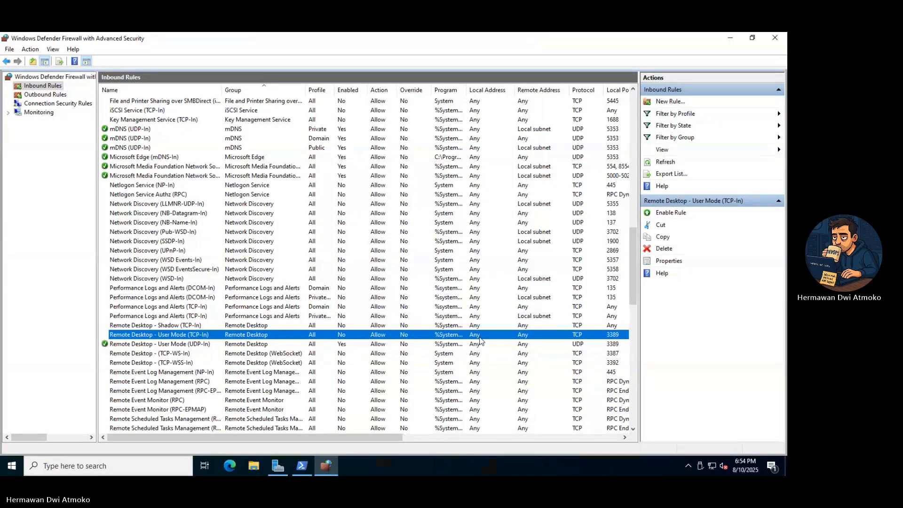
mouse_move(320, 337)
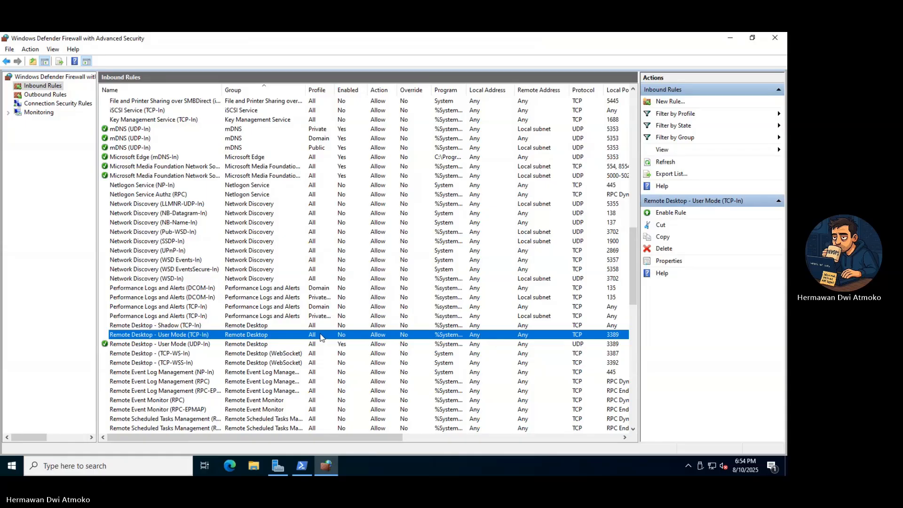
mouse_move(775, 38)
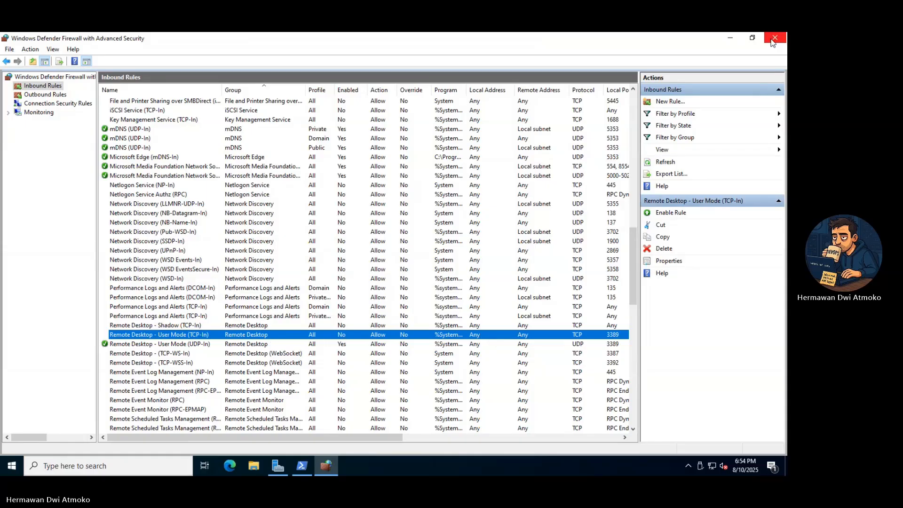
- Close the firewall console and the server's PowerShell window
click(774, 38)
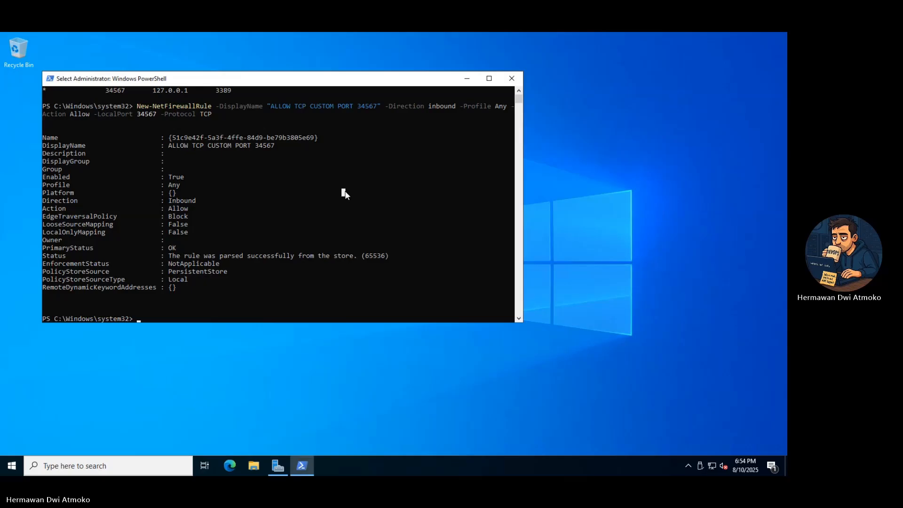
mouse_move(512, 79)
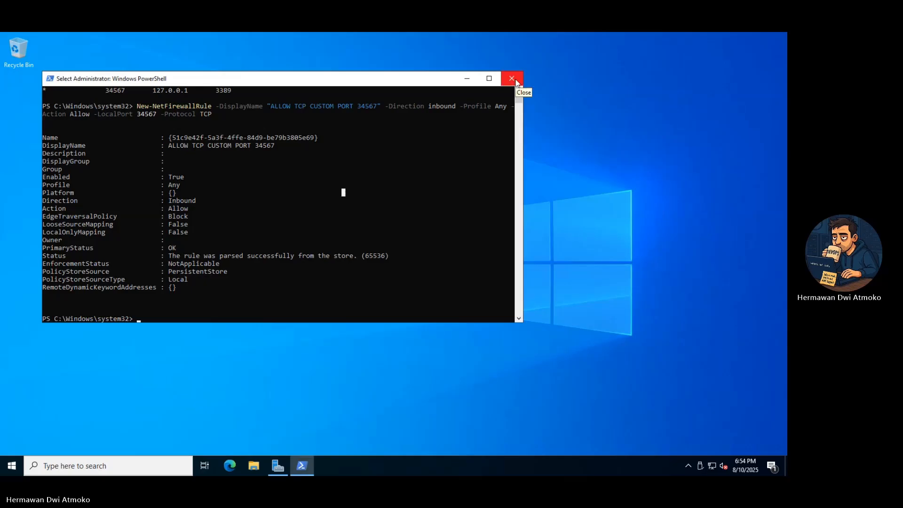
click(512, 79)
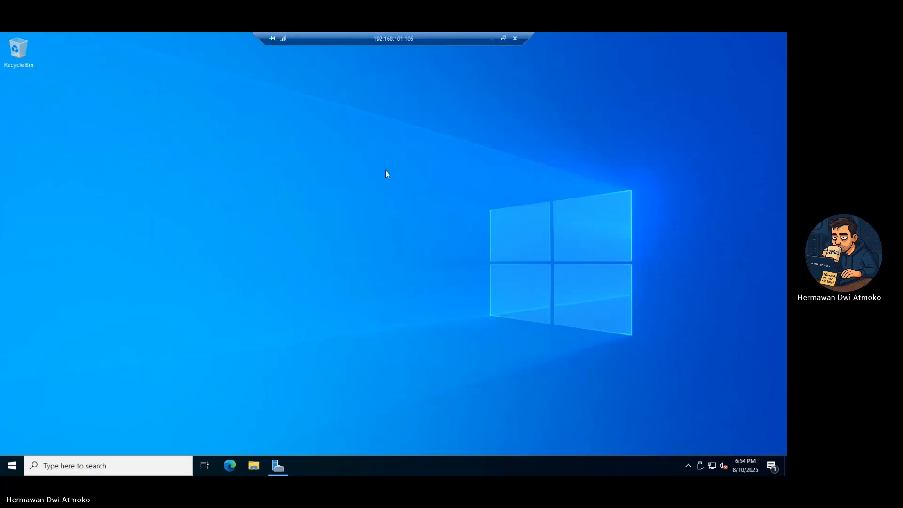
mouse_move(514, 38)
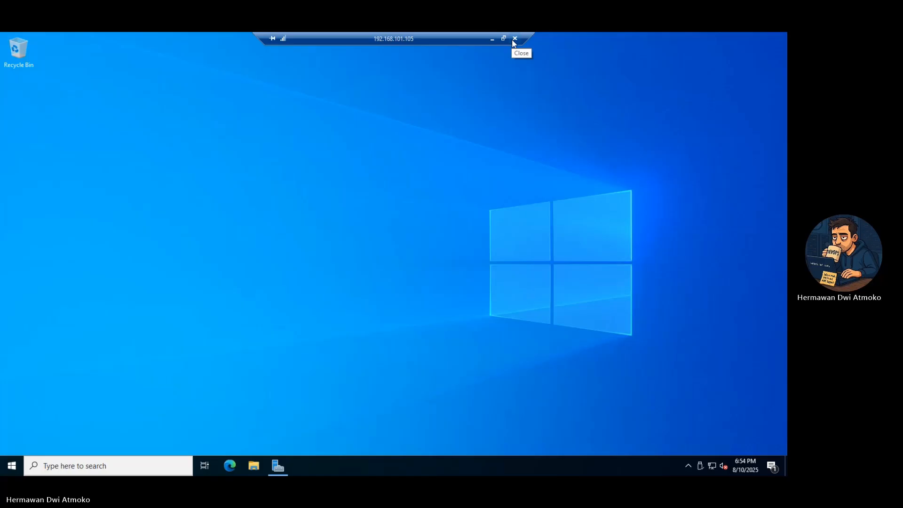
mouse_move(505, 58)
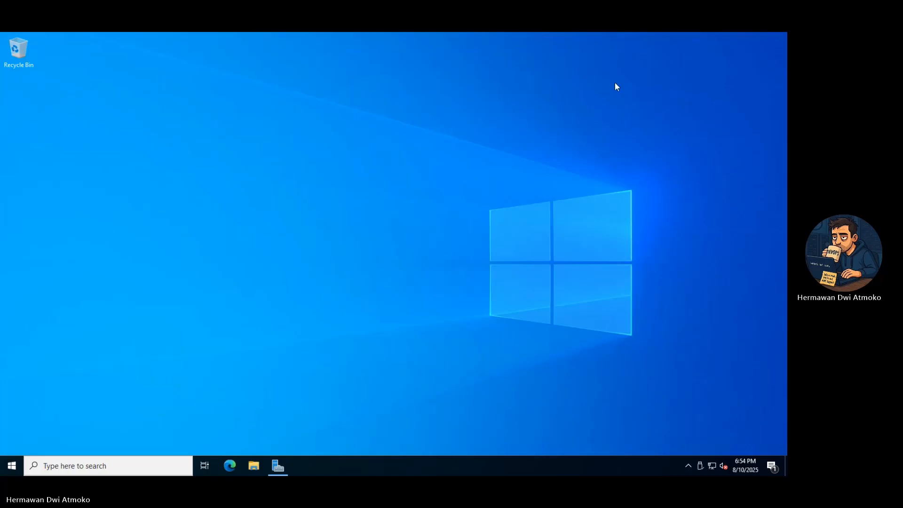
mouse_move(686, 53)
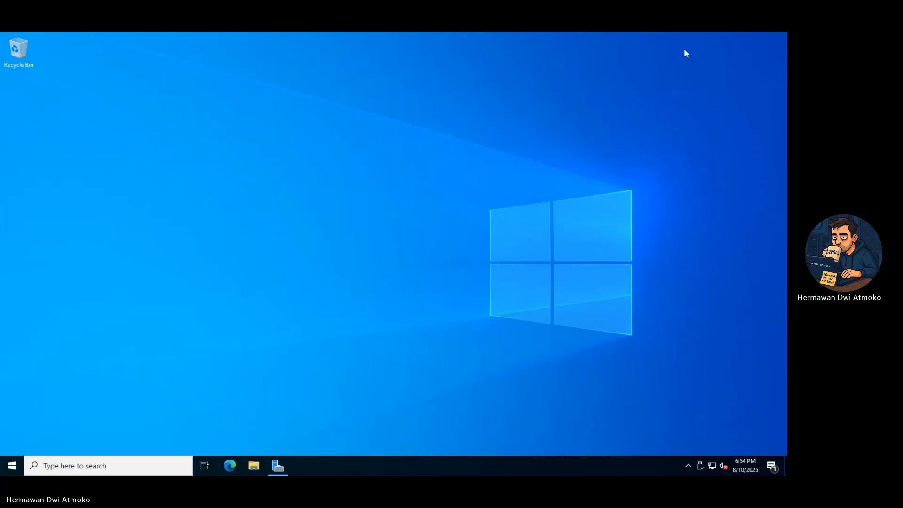
mouse_move(390, 143)
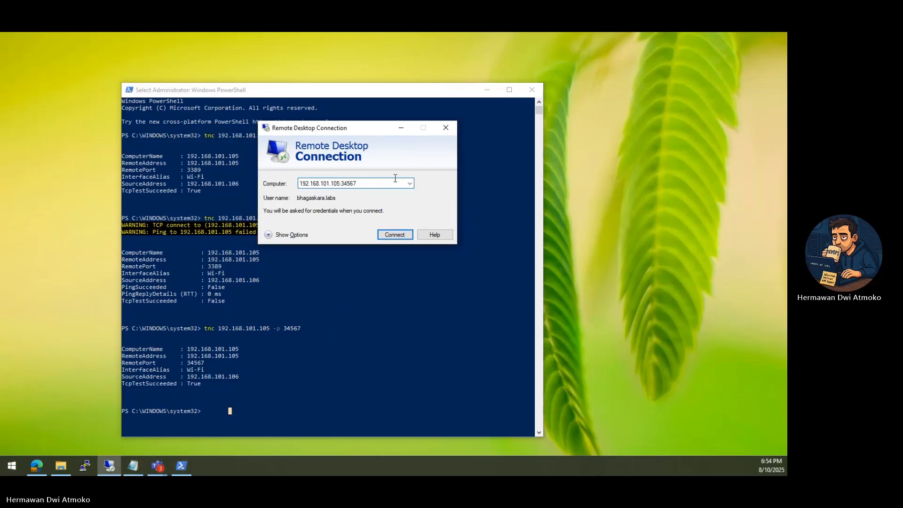
mouse_move(666, 88)
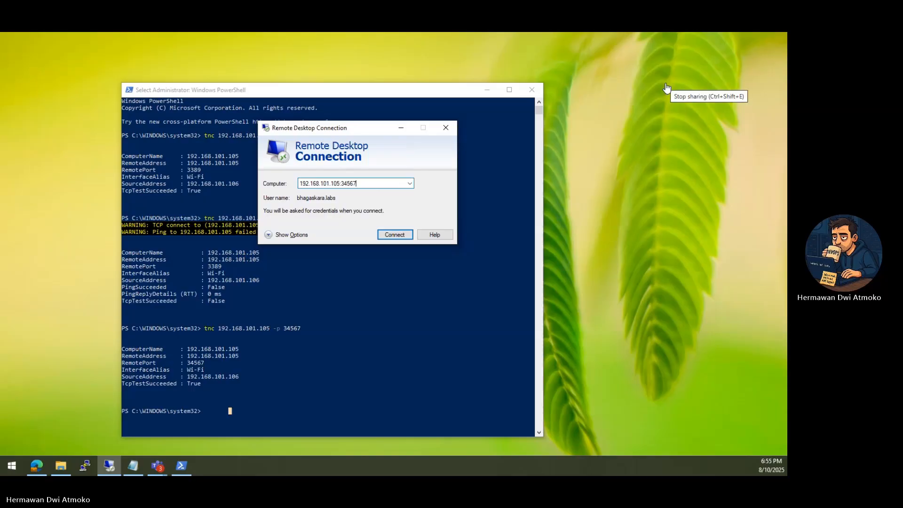